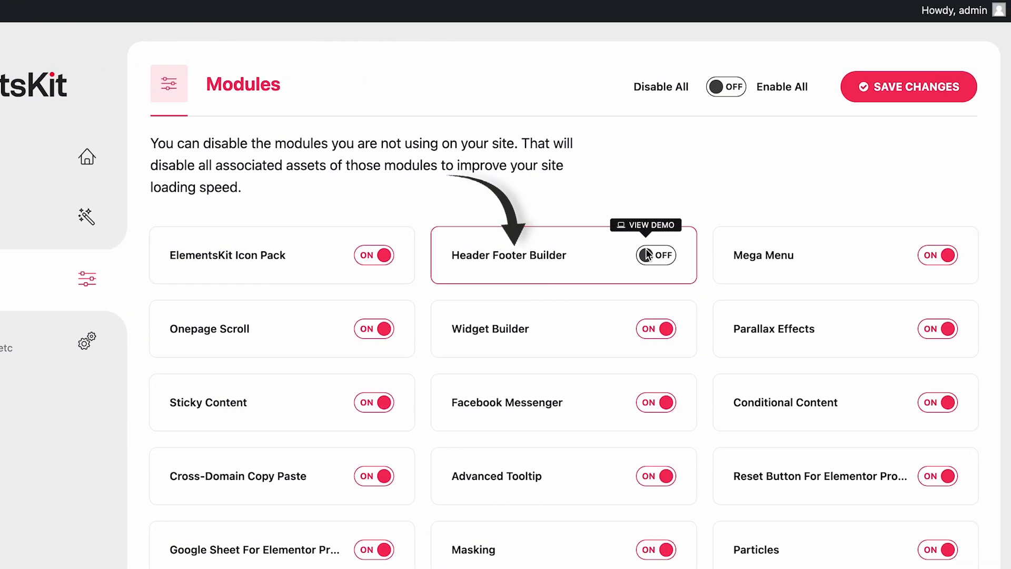
# Enable the Header Footer Builder module on the ElementsKit Modules page
pyautogui.click(656, 255)
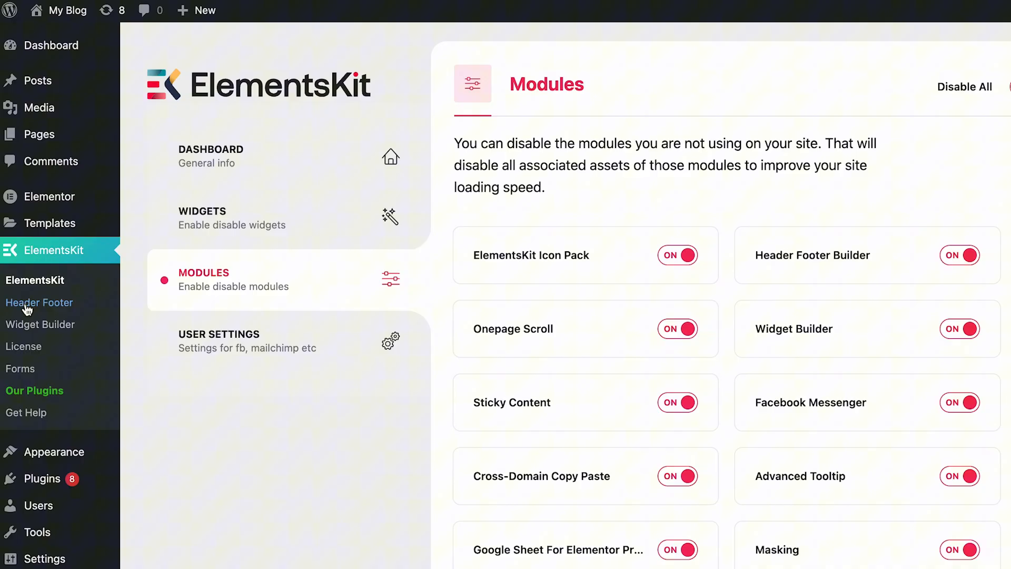
# Create a new Header Footer template titled 'Header'
pyautogui.click(38, 302)
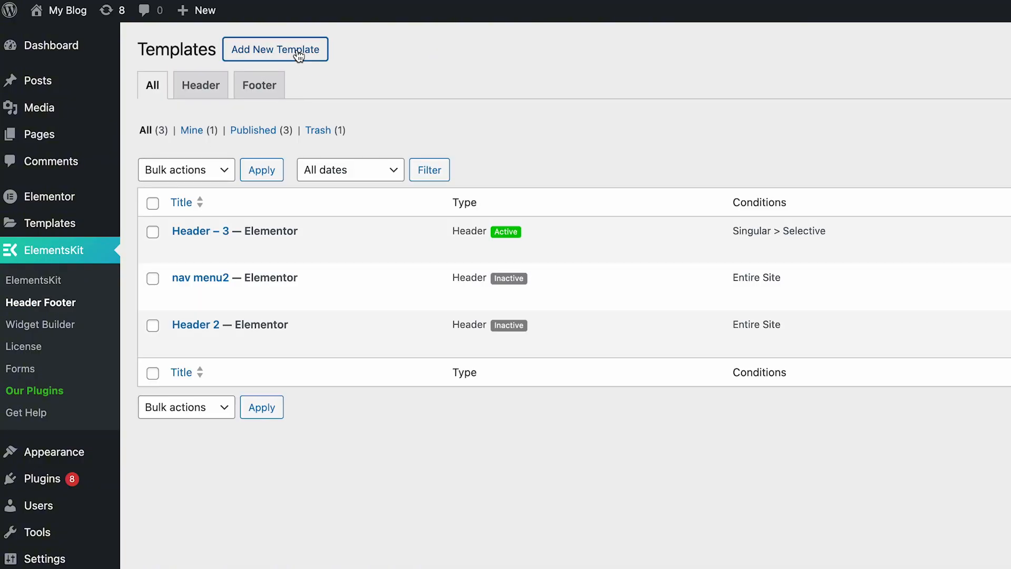
pyautogui.click(275, 49)
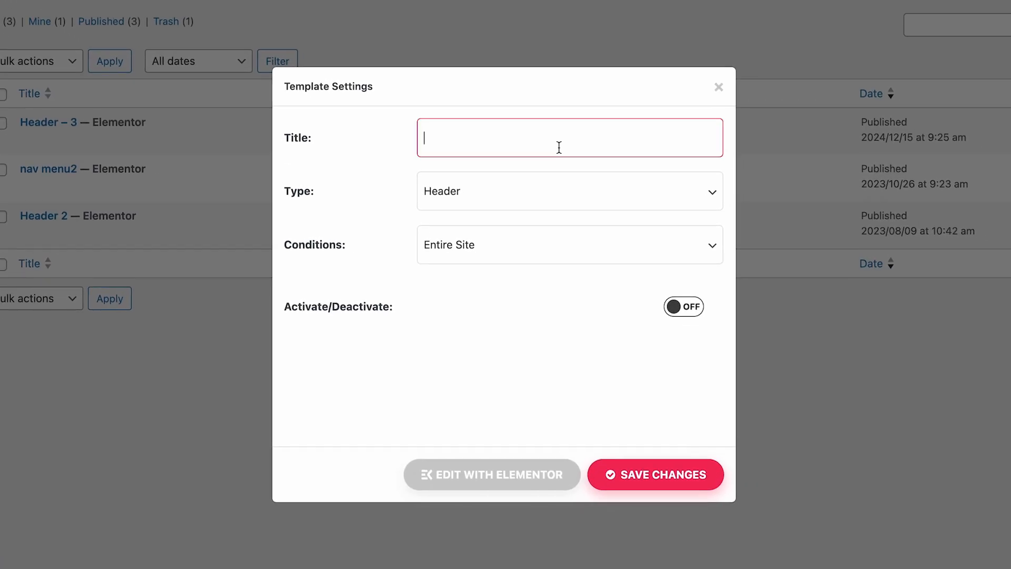
pyautogui.write('Header')
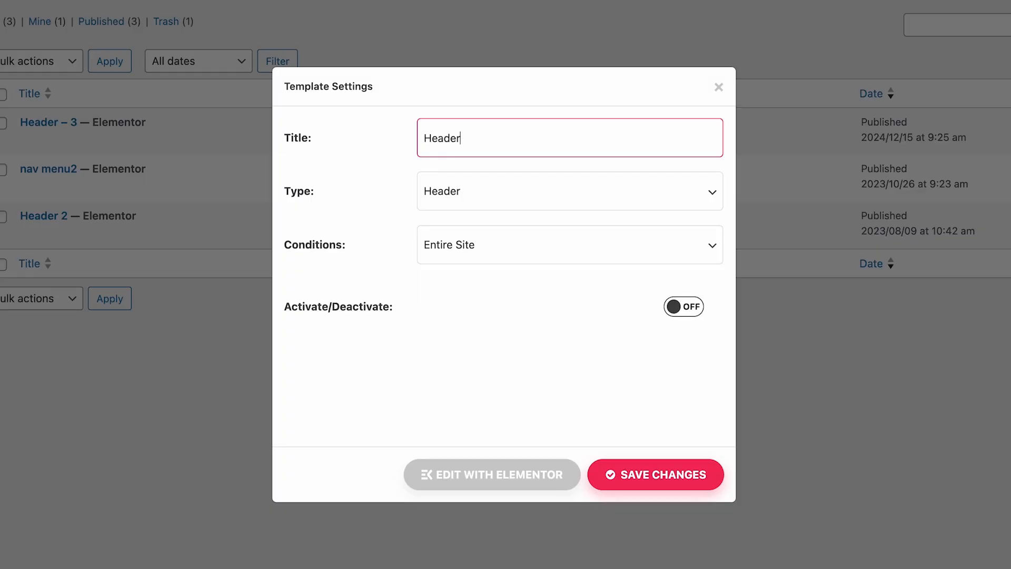
pyautogui.moveTo(531, 194)
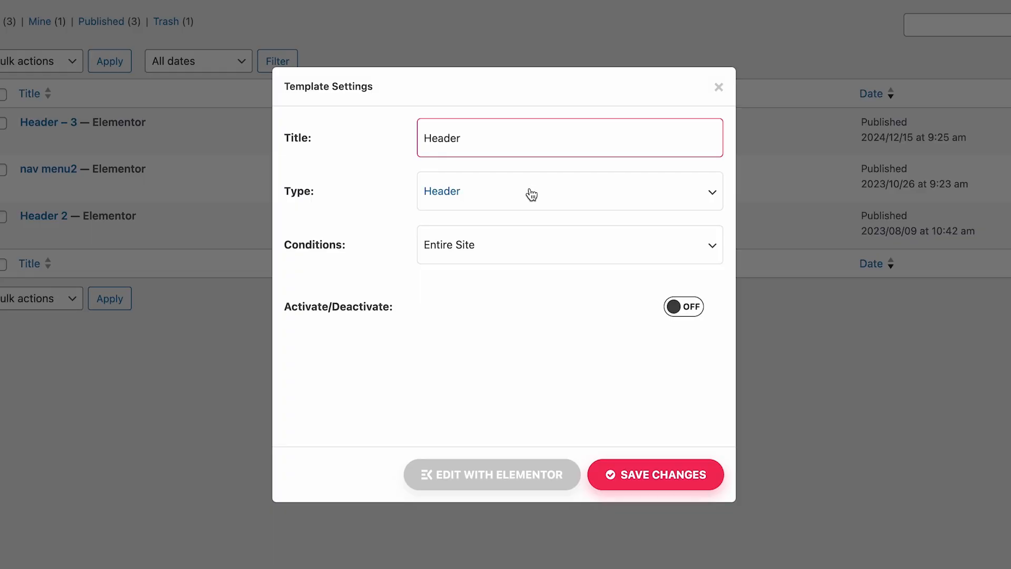
pyautogui.click(570, 191)
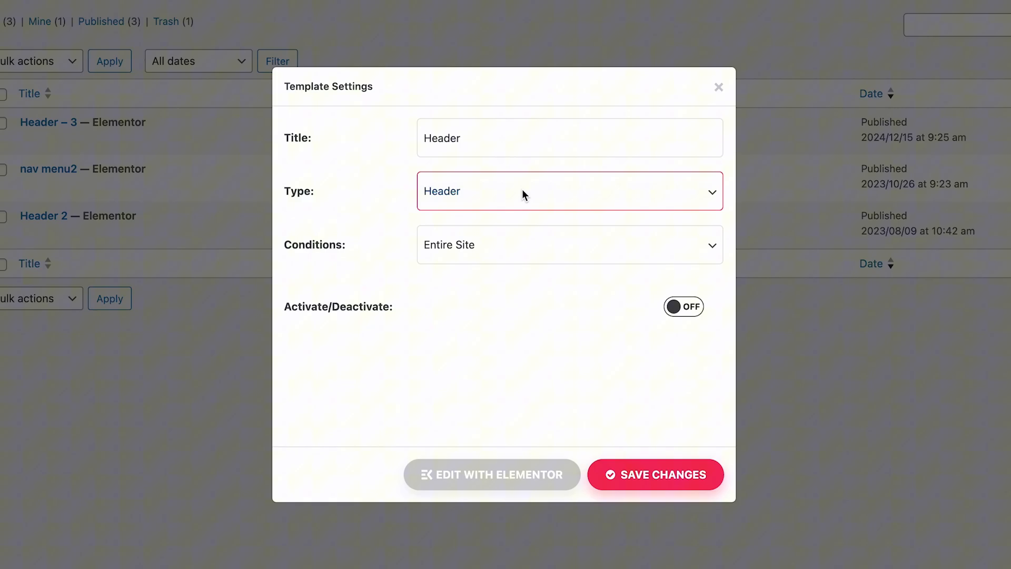
# Set its display condition to Singular > Selective Singular for the Saas – Home page
pyautogui.click(570, 244)
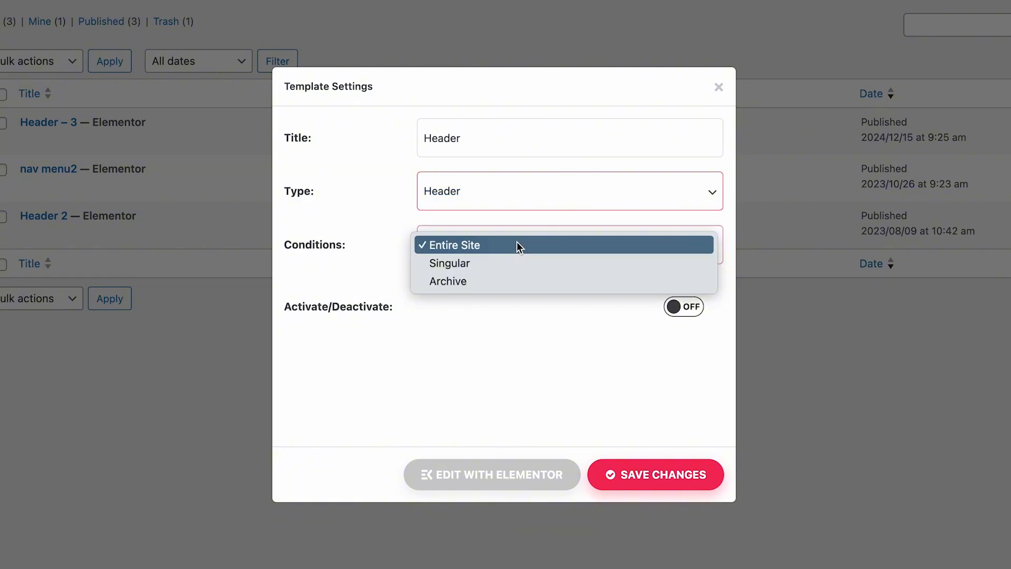
pyautogui.moveTo(450, 263)
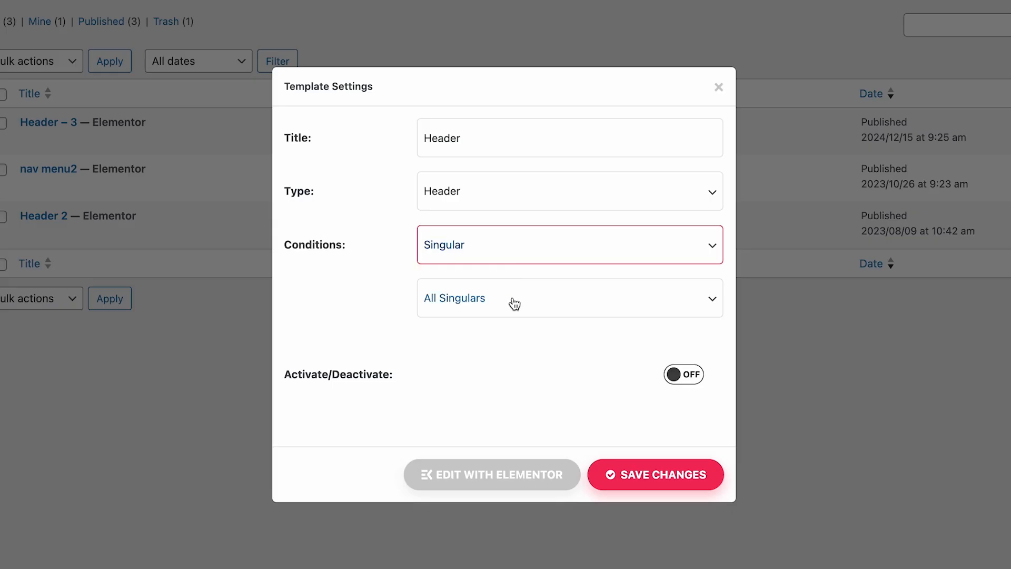
pyautogui.click(570, 298)
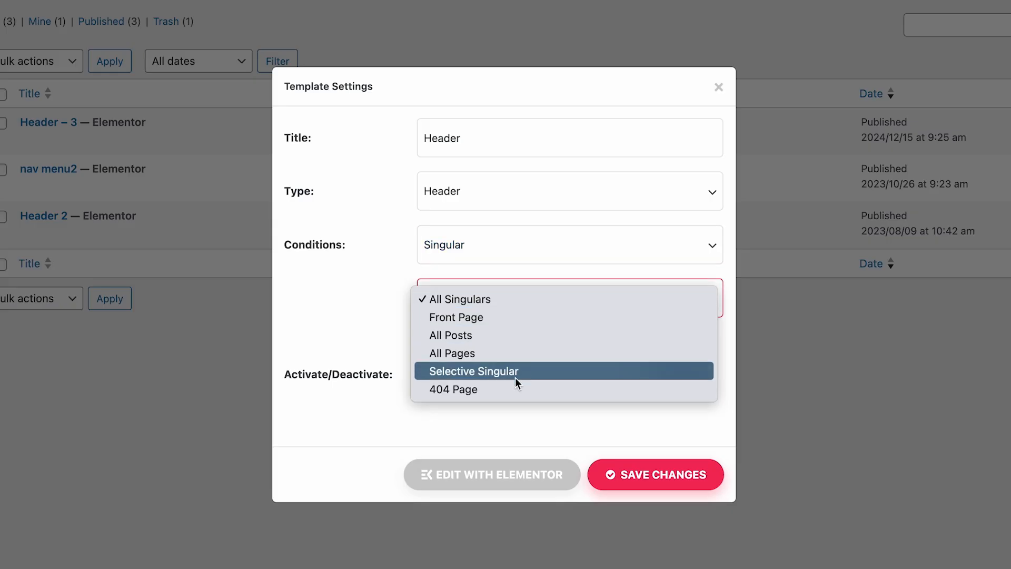
pyautogui.click(473, 371)
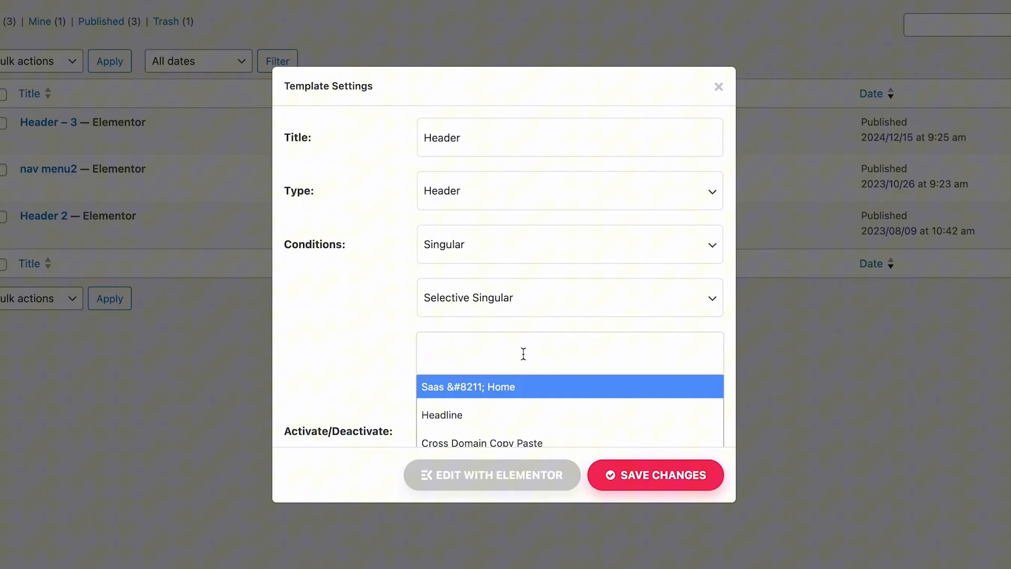
pyautogui.write('saas')
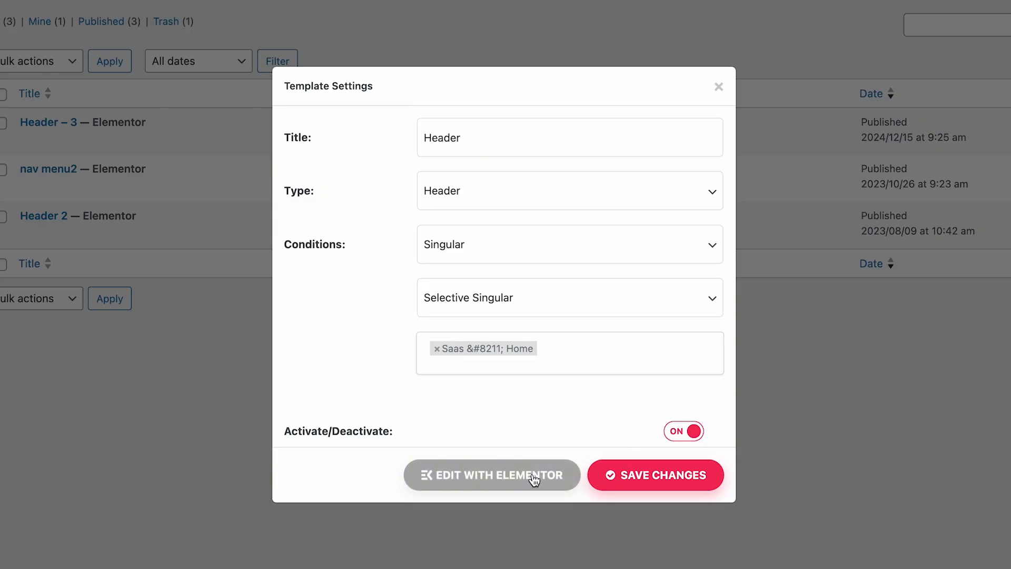
# Edit the template in Elementor with a Flexbox row holding the logo and contact icon boxes
pyautogui.click(492, 475)
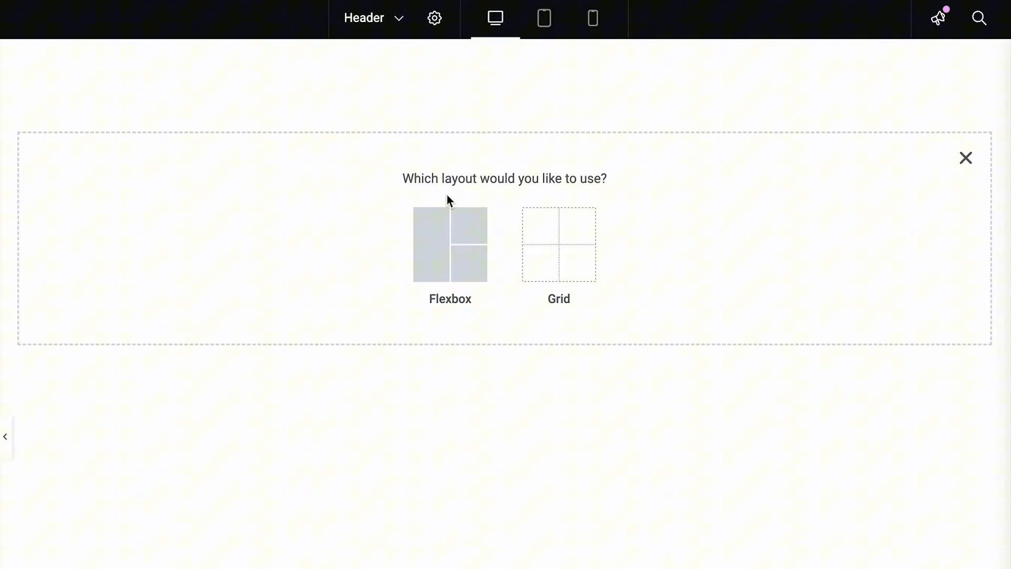
pyautogui.click(450, 244)
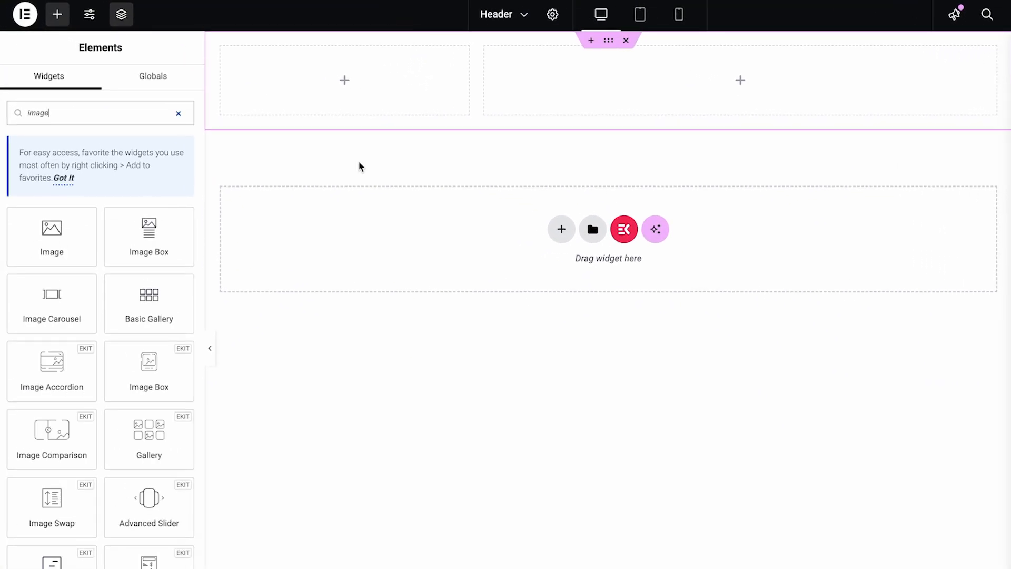
pyautogui.moveTo(52, 229); pyautogui.dragTo(344, 80)
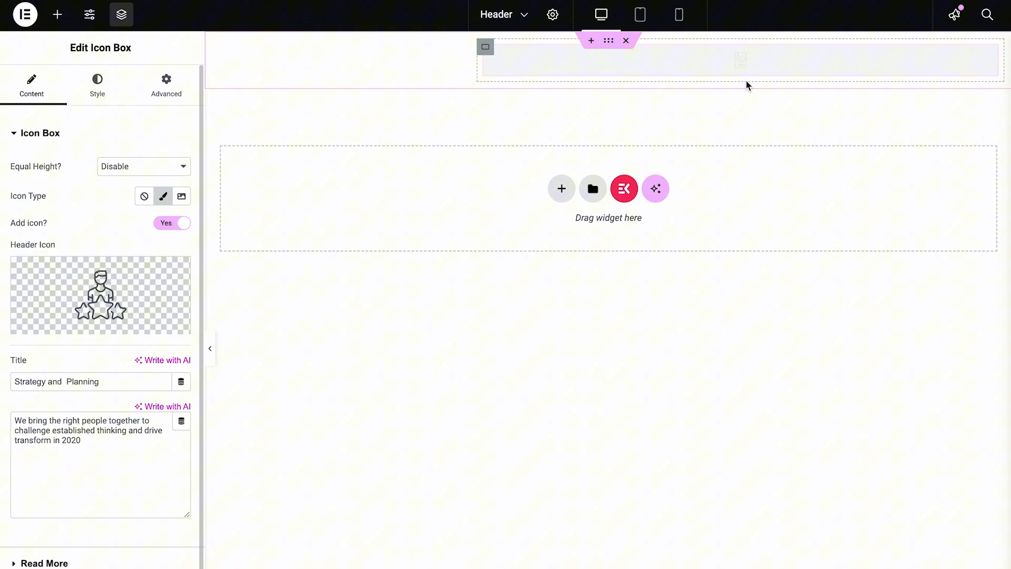
# Add an empty container row below and search for the Nav Menu widget
pyautogui.click(57, 14)
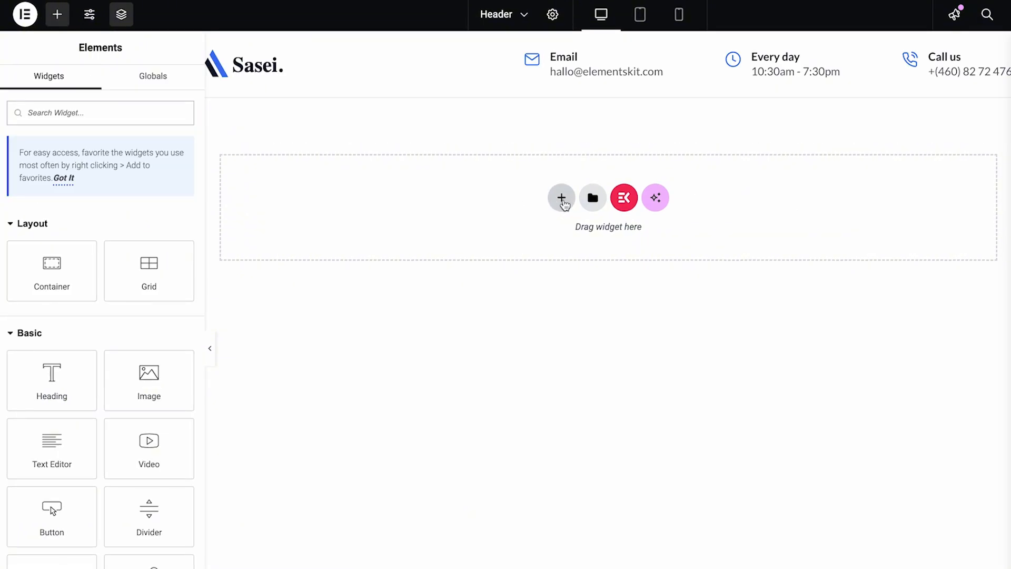
pyautogui.write('Nav menu')
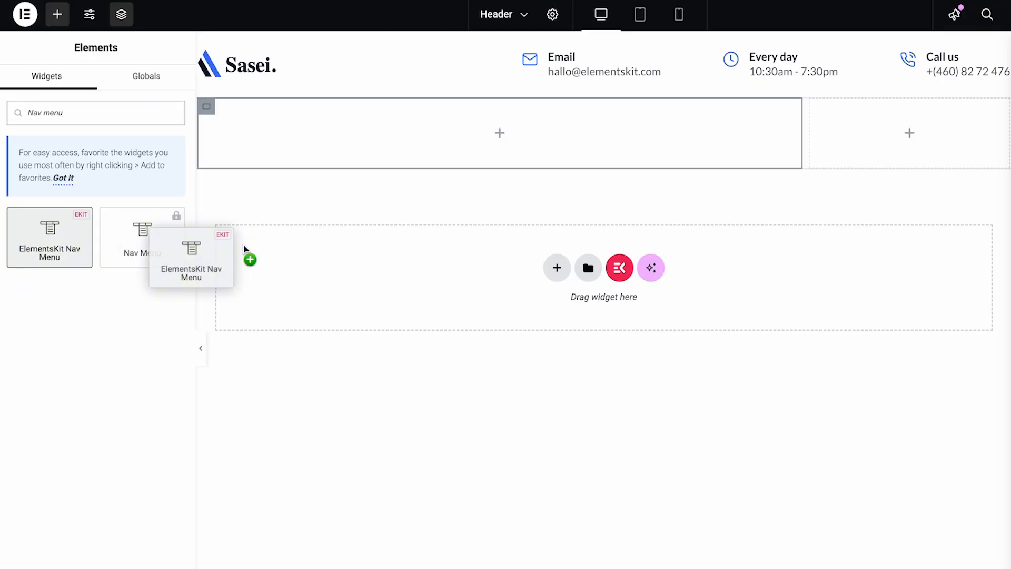
# Place the Nav Menu widget in the lower row using the site 'Menu', positioned Left
pyautogui.moveTo(50, 237); pyautogui.dragTo(499, 133)
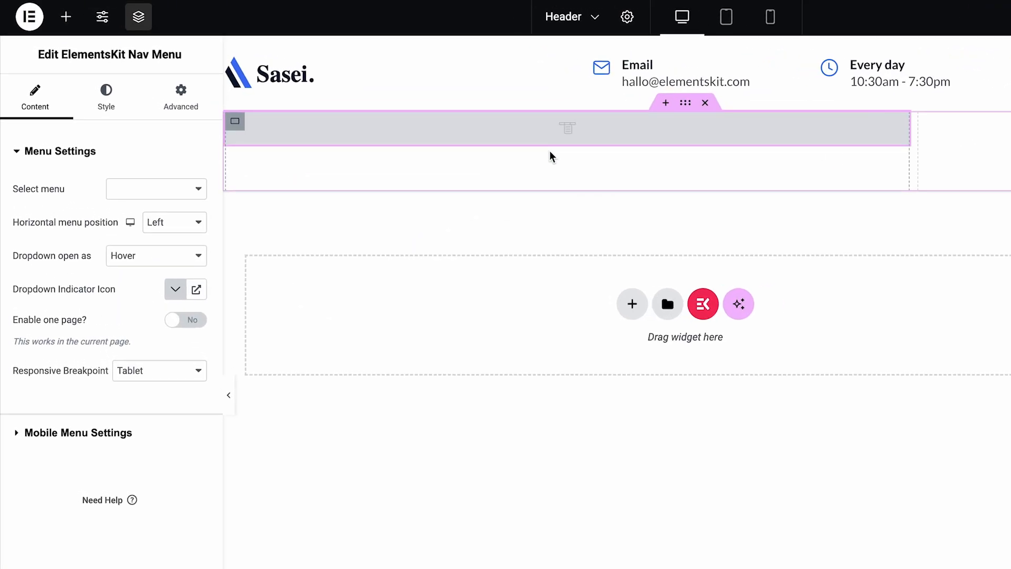
pyautogui.click(156, 189)
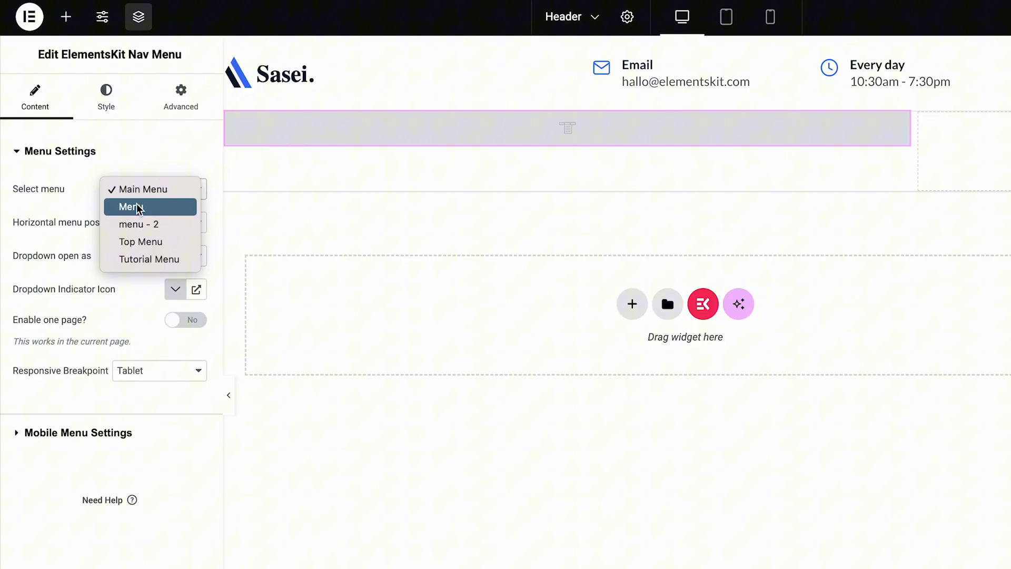
pyautogui.click(132, 206)
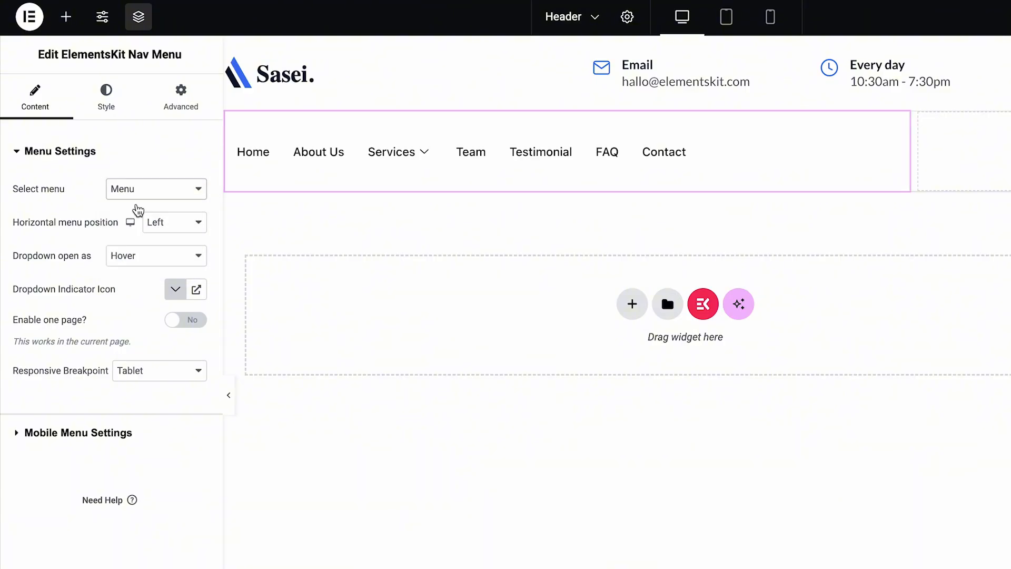
pyautogui.click(172, 223)
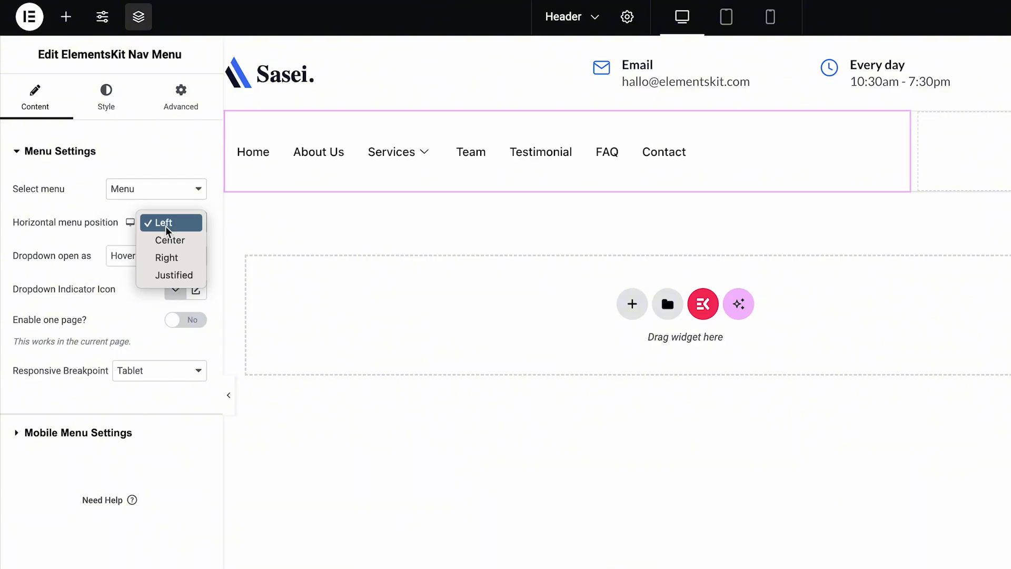
pyautogui.click(160, 222)
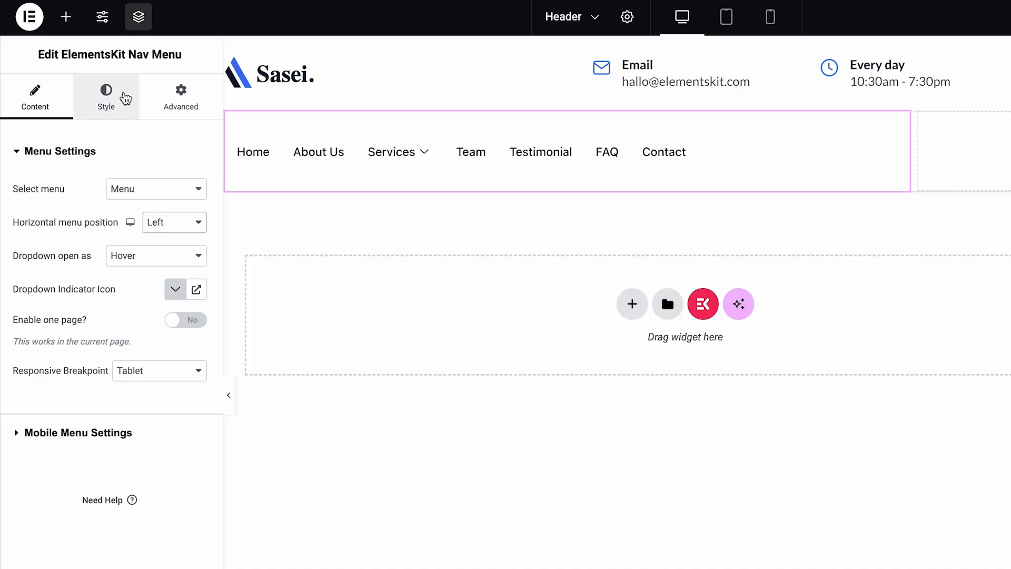
# Style the menu items with height 70 and 15px right/left item spacing
pyautogui.click(105, 97)
pyautogui.write('70')
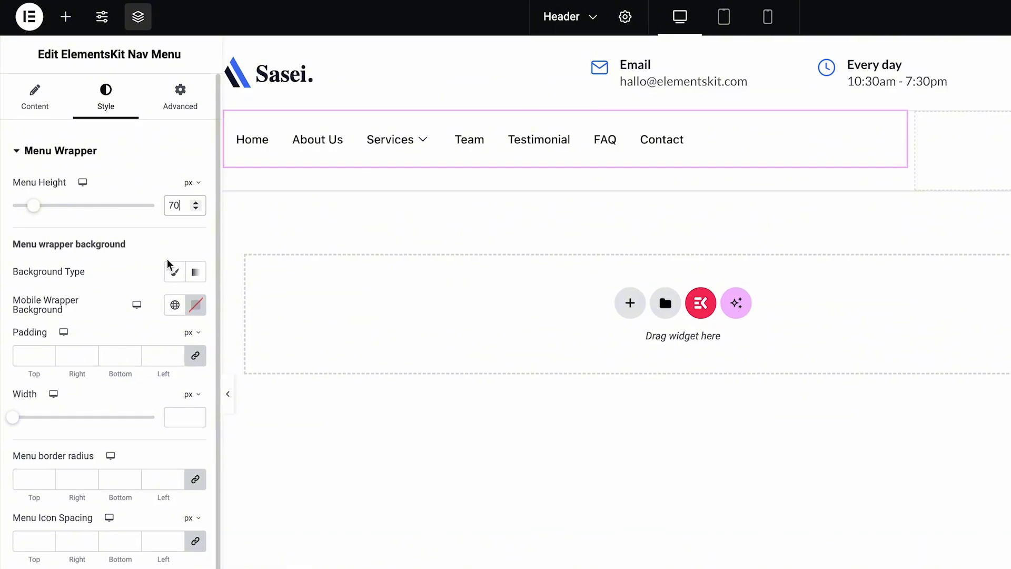
pyautogui.click(133, 266)
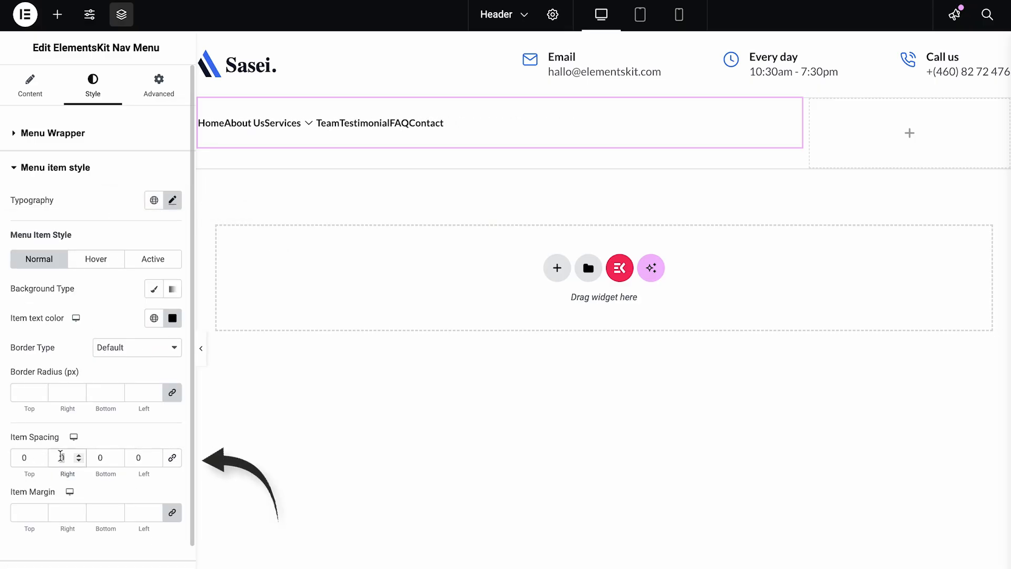
pyautogui.write('15')
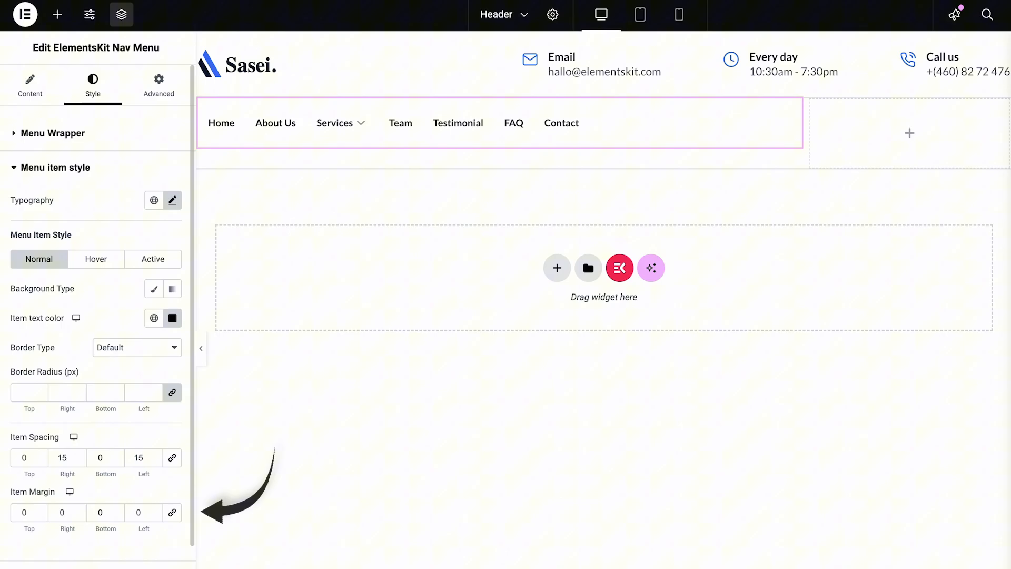
pyautogui.click(57, 167)
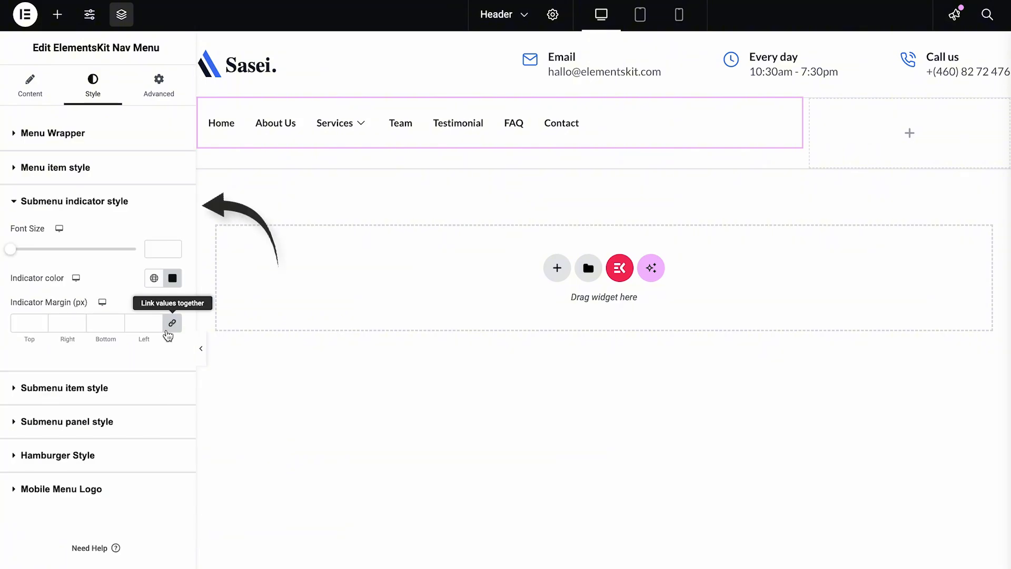
pyautogui.moveTo(166, 400)
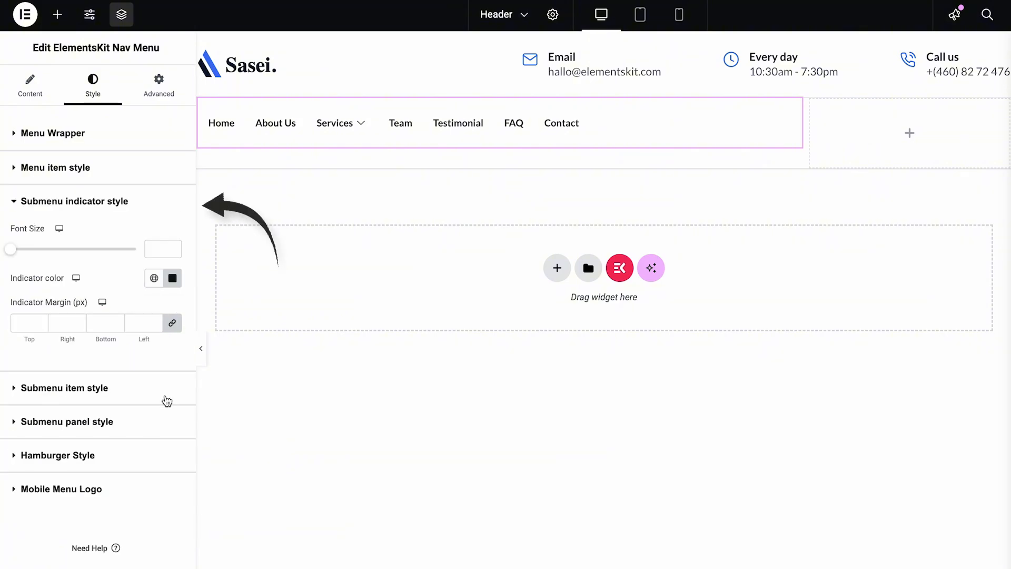
# Set submenu typography to Lato with a 26px padded panel and container width 200
pyautogui.click(64, 388)
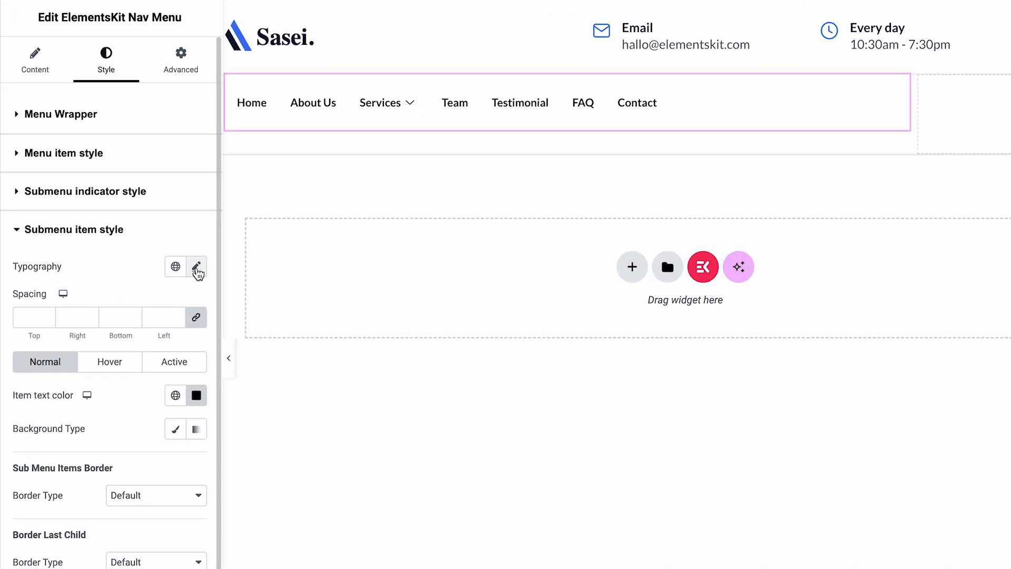
pyautogui.click(197, 267)
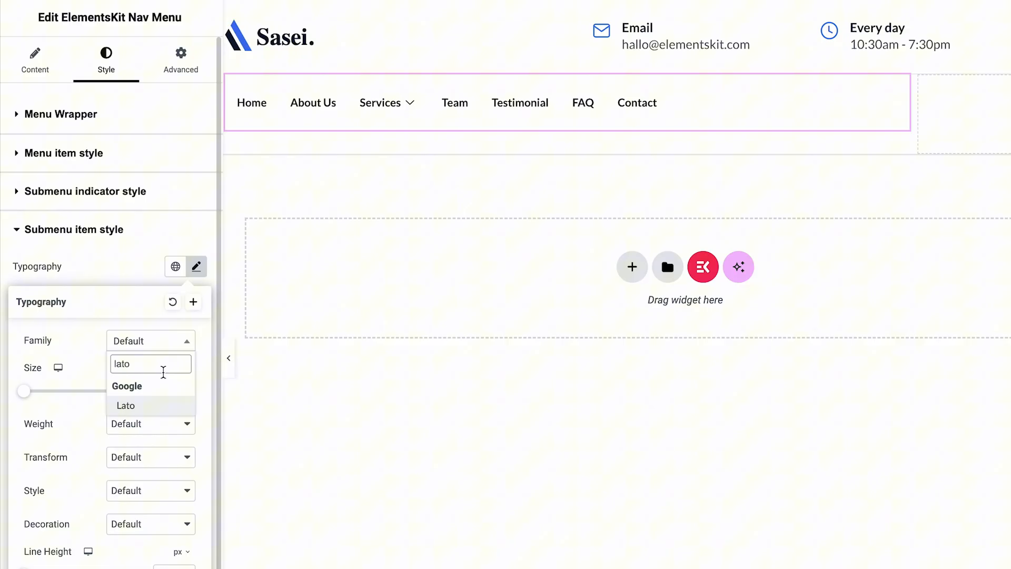
pyautogui.click(197, 266)
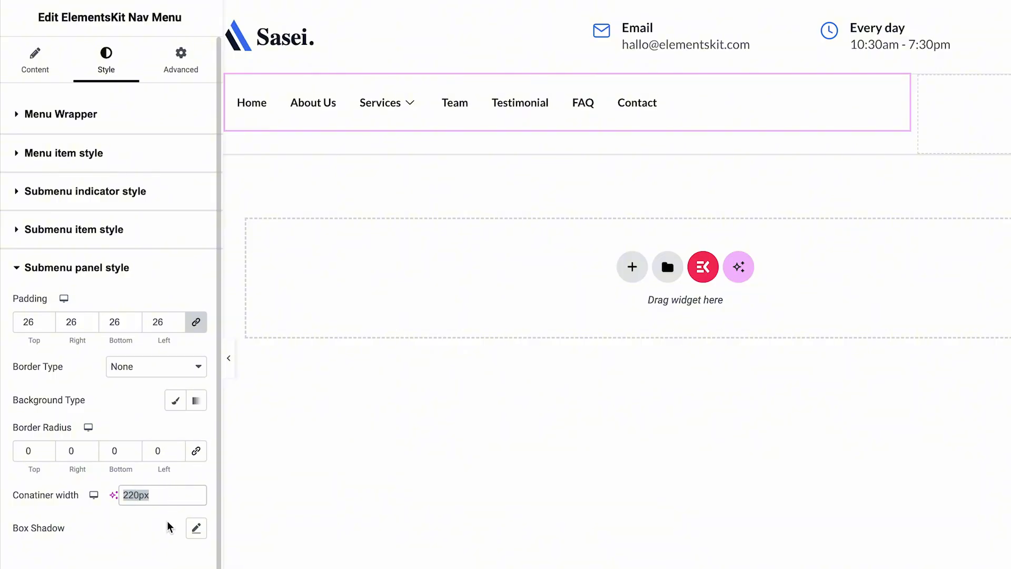
pyautogui.write('200')
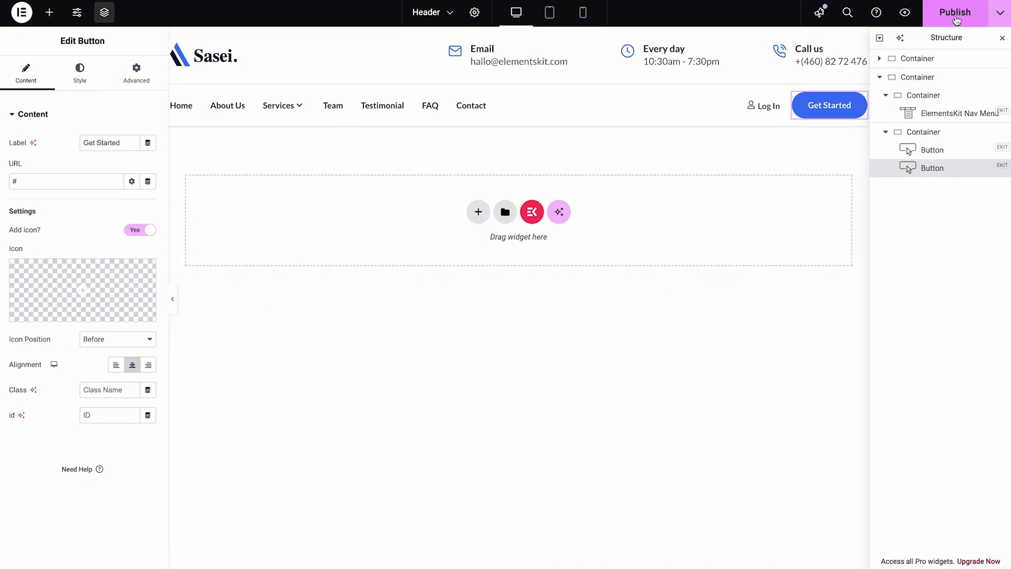
# Publish the finished header template with its Log In and Get Started buttons
pyautogui.click(955, 13)
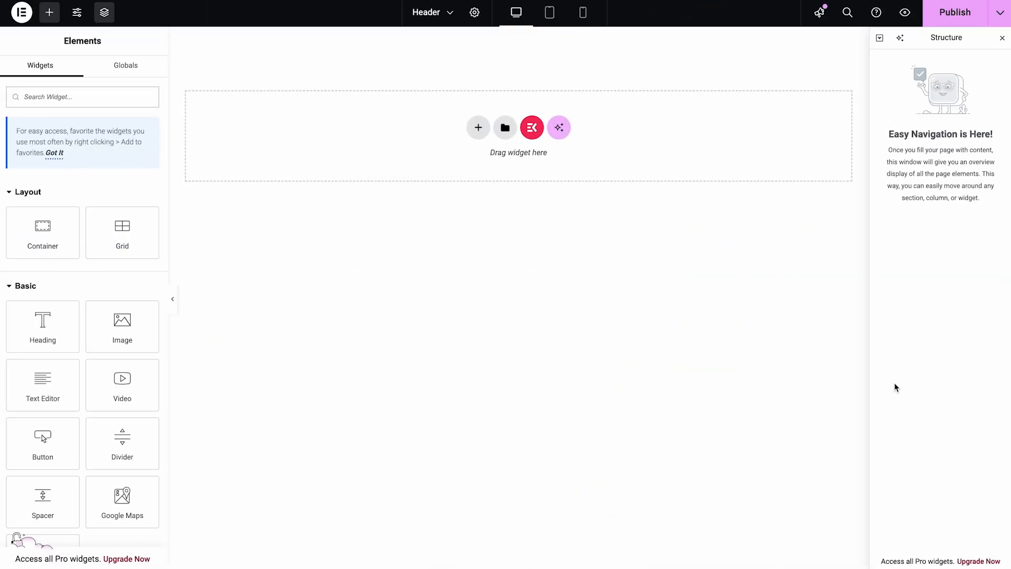
# Insert the ready-made Sasei header section from the ElementsKit library's Sections > Header list
pyautogui.click(531, 127)
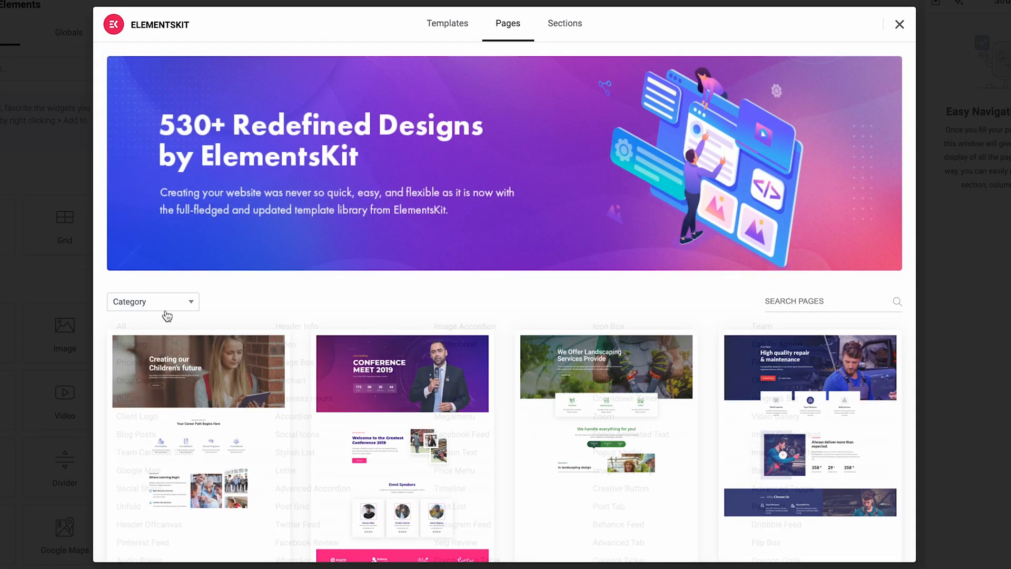
pyautogui.click(565, 23)
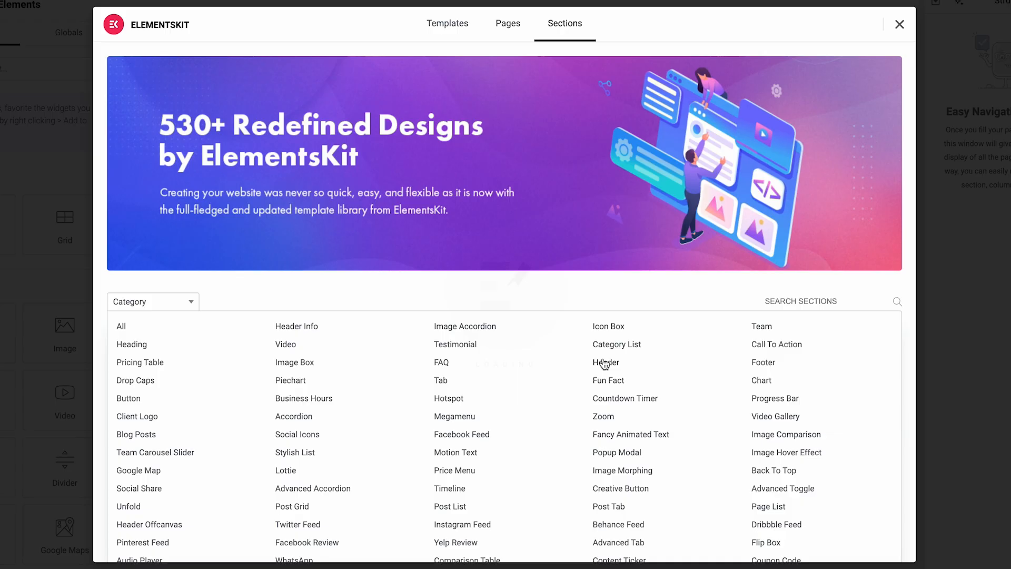
pyautogui.click(605, 361)
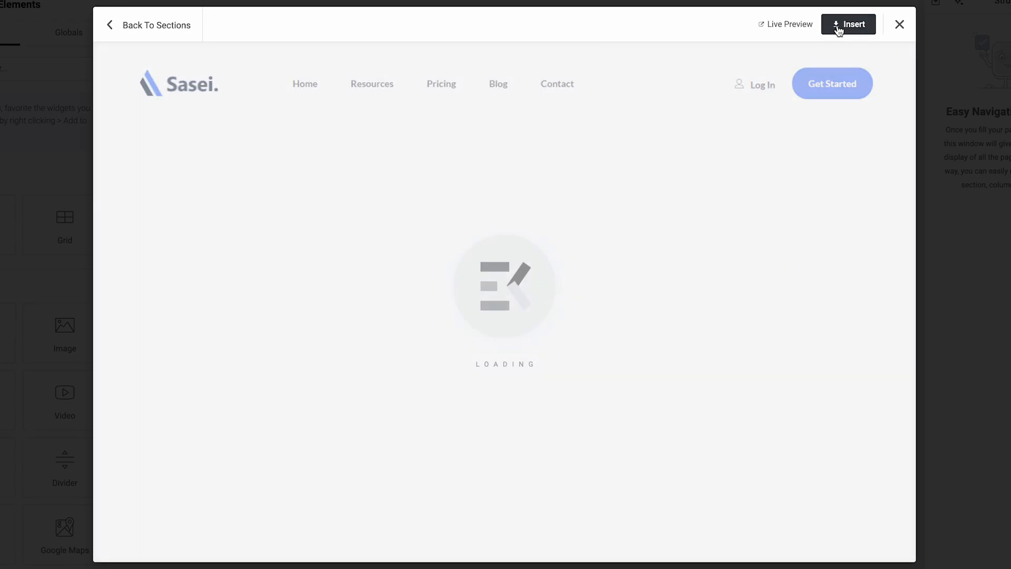
pyautogui.click(849, 25)
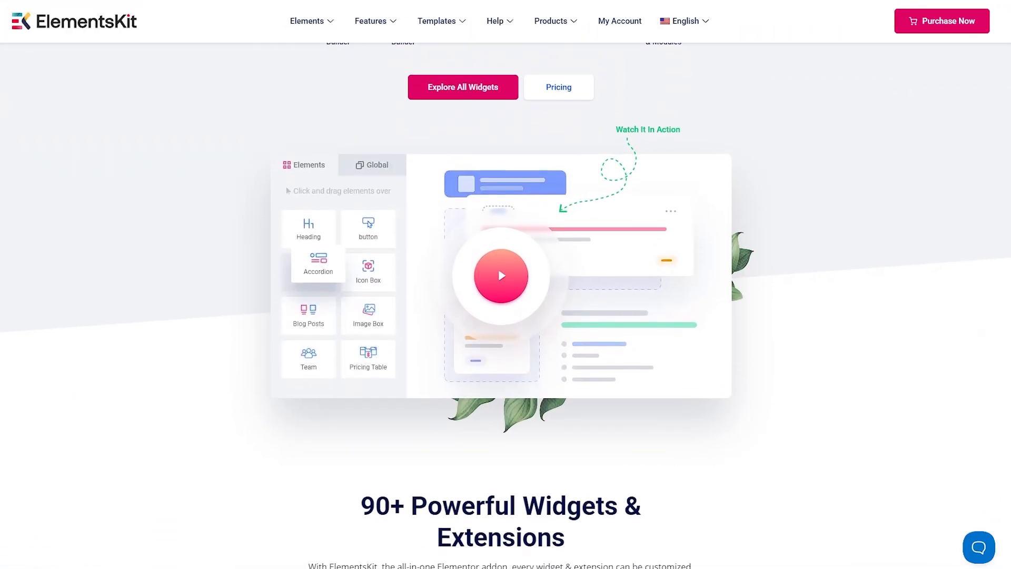
pyautogui.scroll(-3)
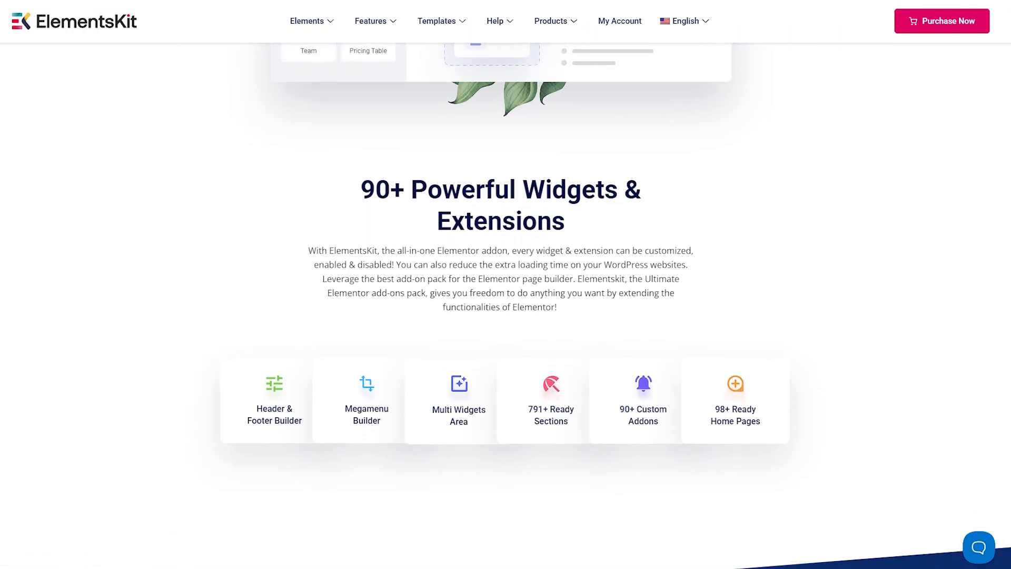